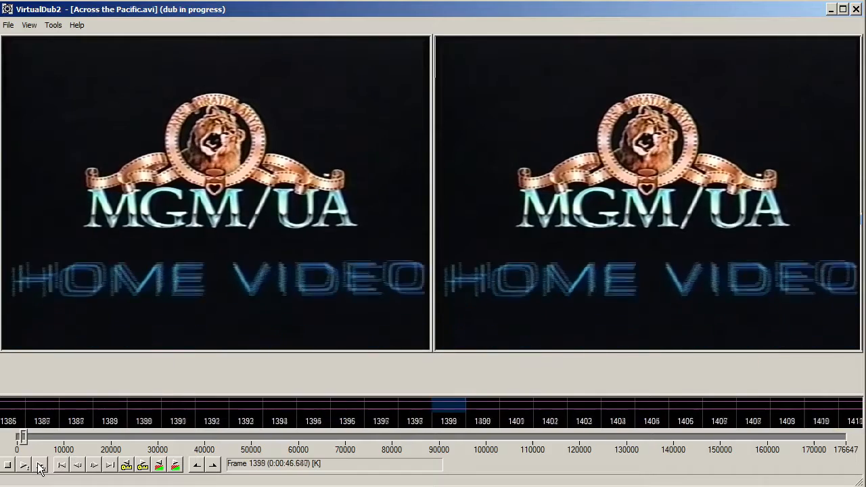
Stop the preview playback of Across the Pacific.avi, resting near frame 117614.
left_click(38, 465)
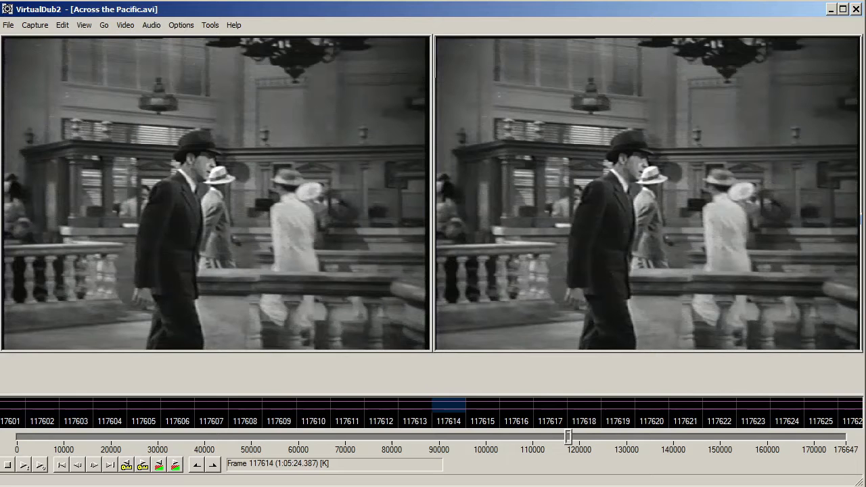
Show the empty Filters list from Video > Filters.
left_click(77, 464)
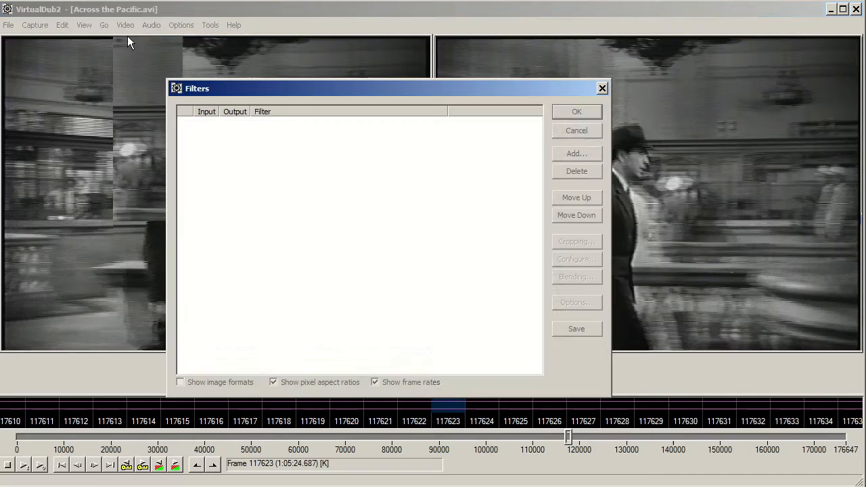
Add the IVTC filter from the Add Filter list.
left_click(576, 153)
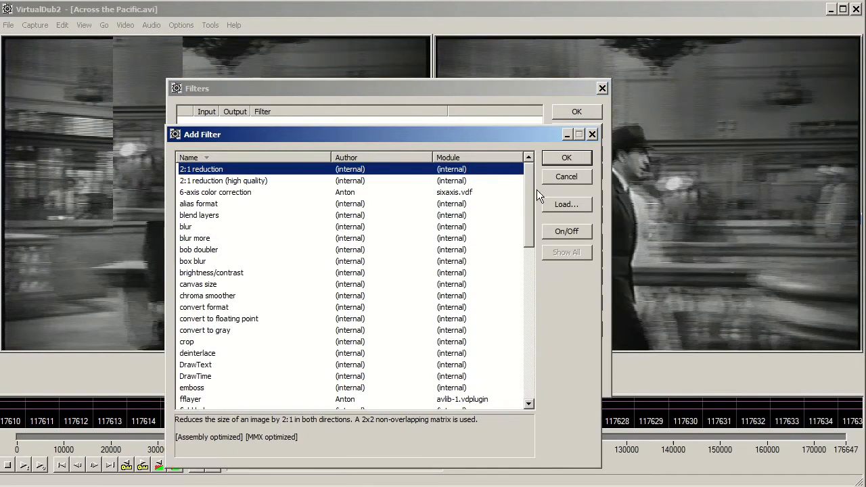
scroll("down", 3)
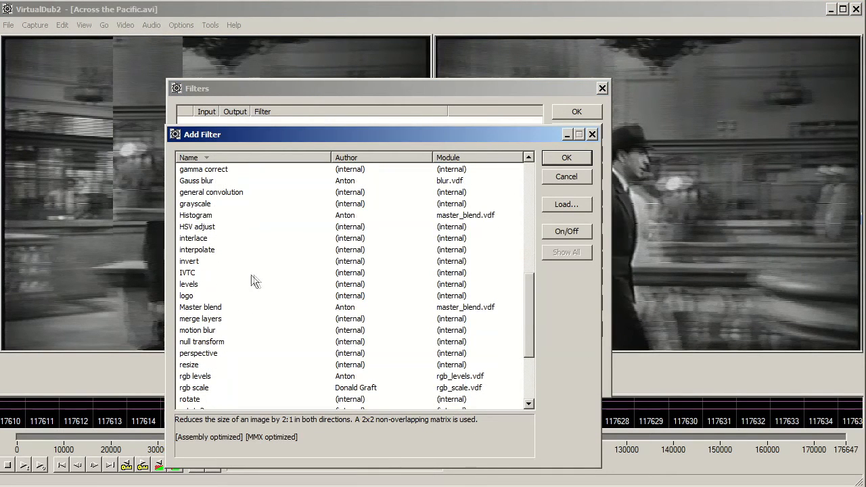
left_click(187, 272)
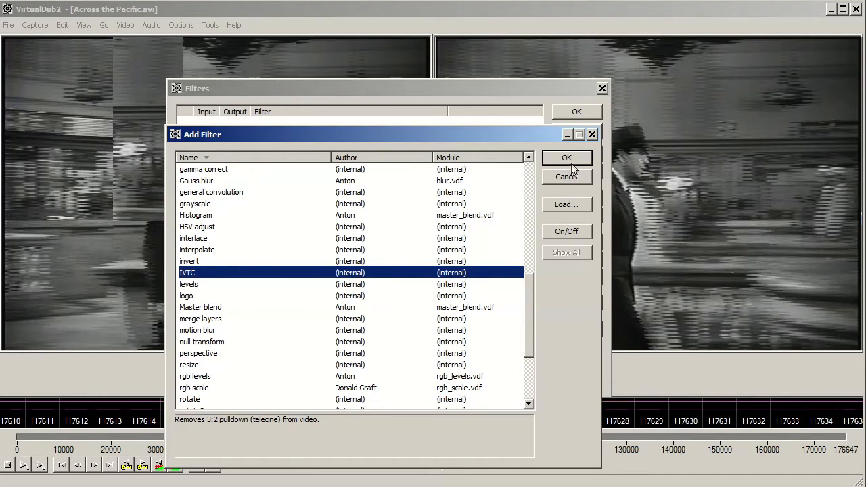
left_click(568, 158)
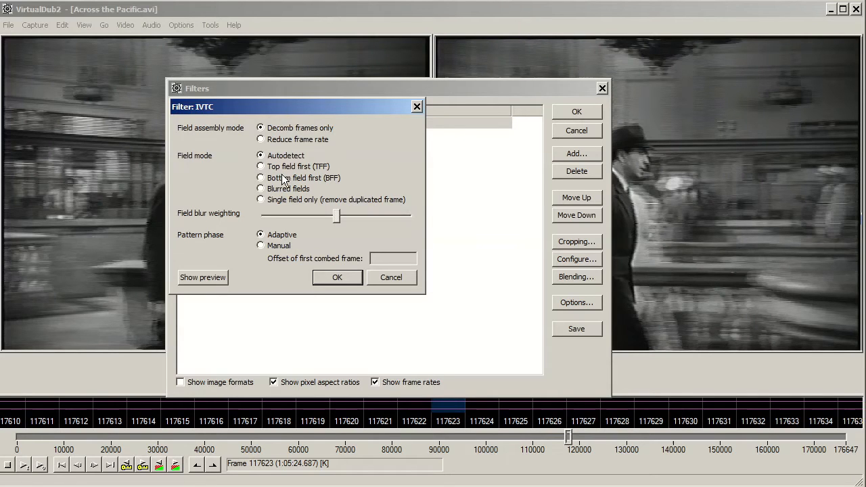
Set IVTC to top field first and reduce frame rate, then confirm both dialogs.
left_click(260, 167)
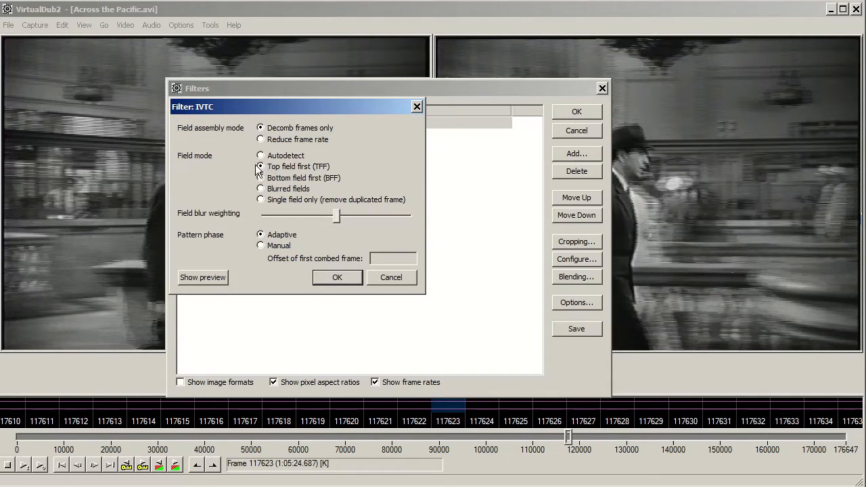
left_click(260, 155)
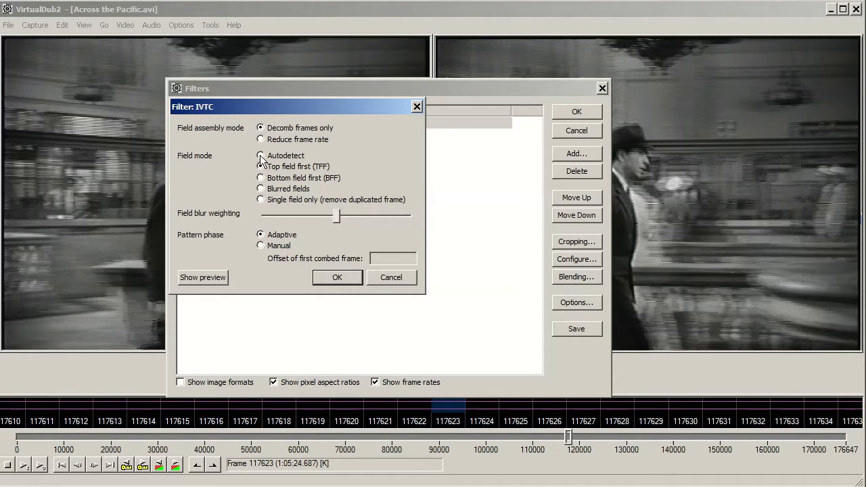
left_click(260, 166)
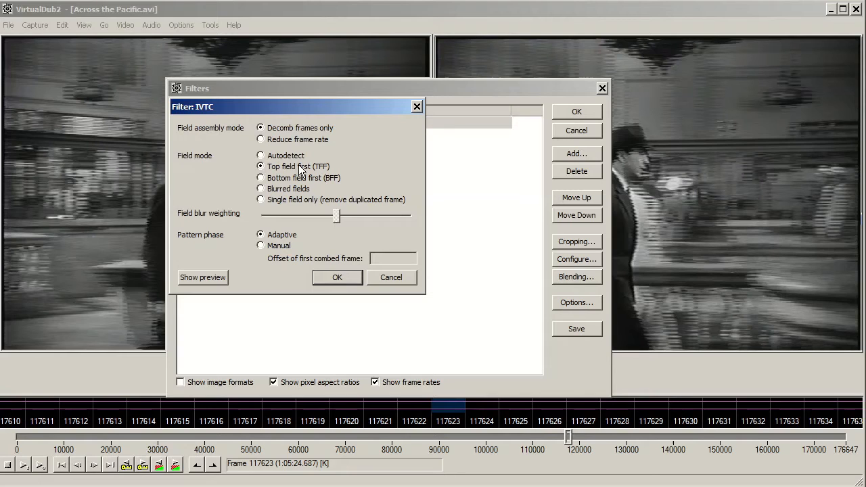
mouse_move(292, 170)
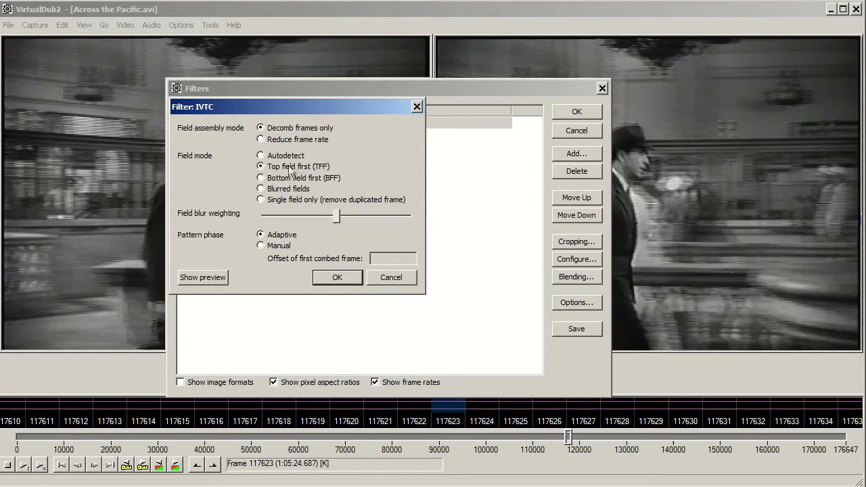
mouse_move(283, 170)
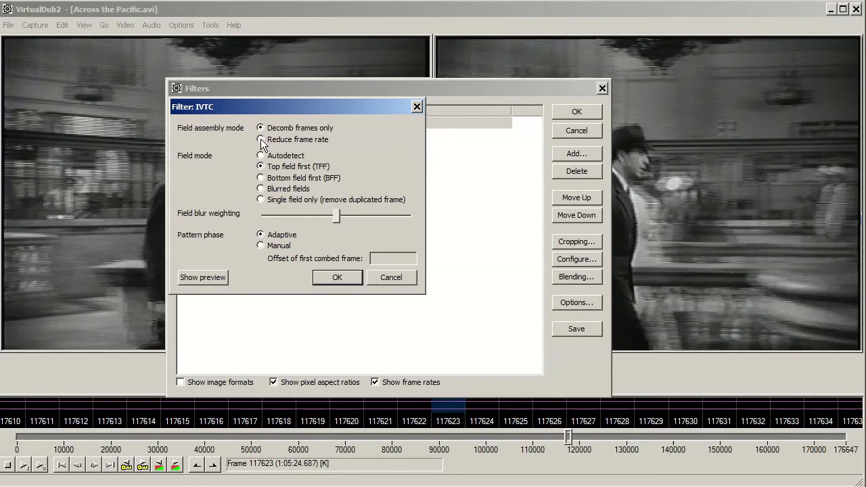
left_click(261, 140)
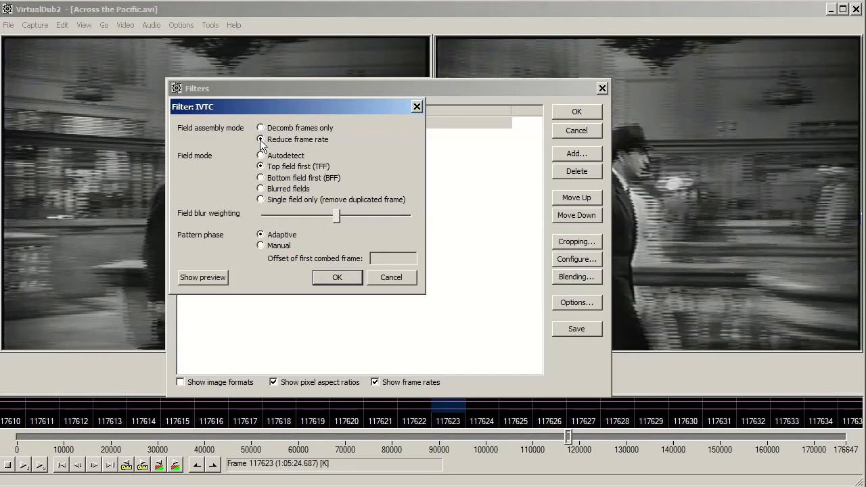
left_click(337, 277)
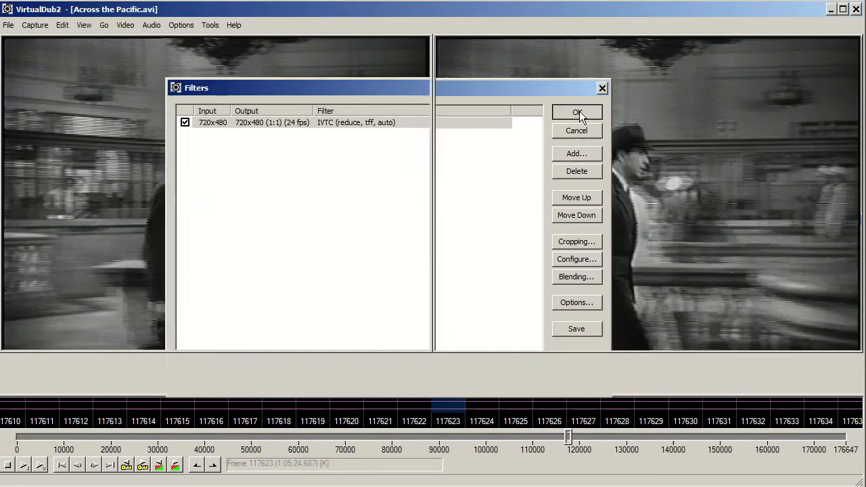
left_click(576, 112)
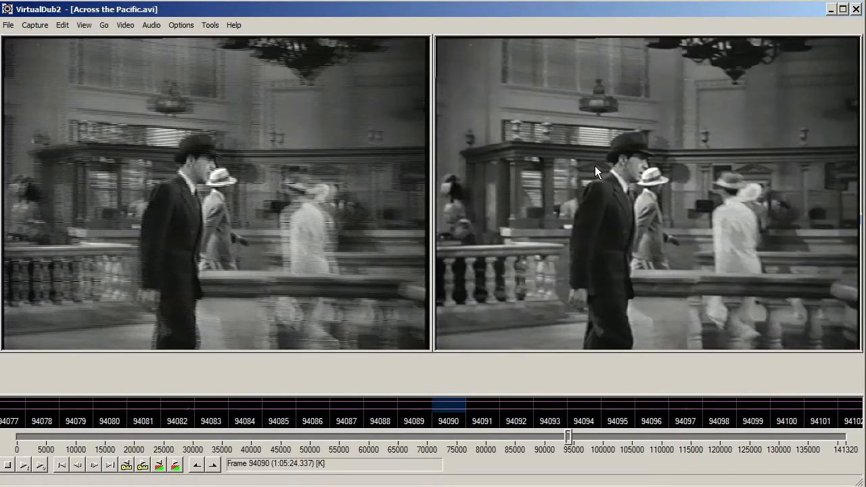
Reopen the IVTC filter's configuration to review reduce frame rate and top field first.
left_click(152, 25)
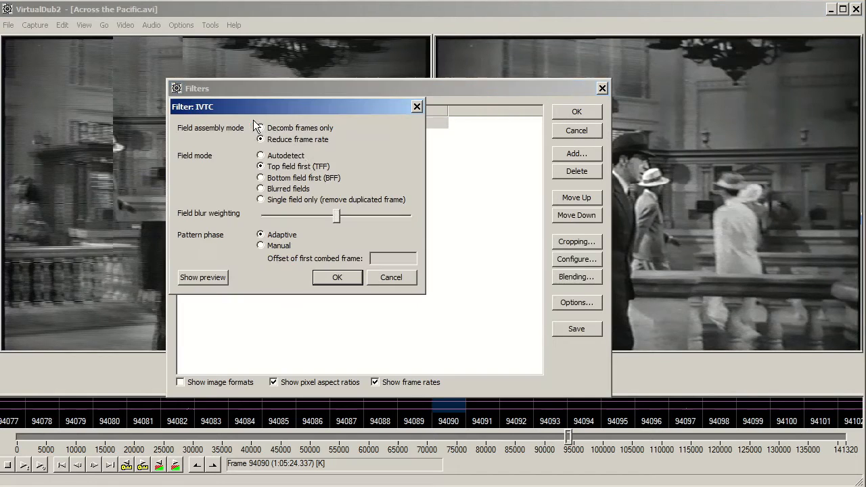
left_click(337, 277)
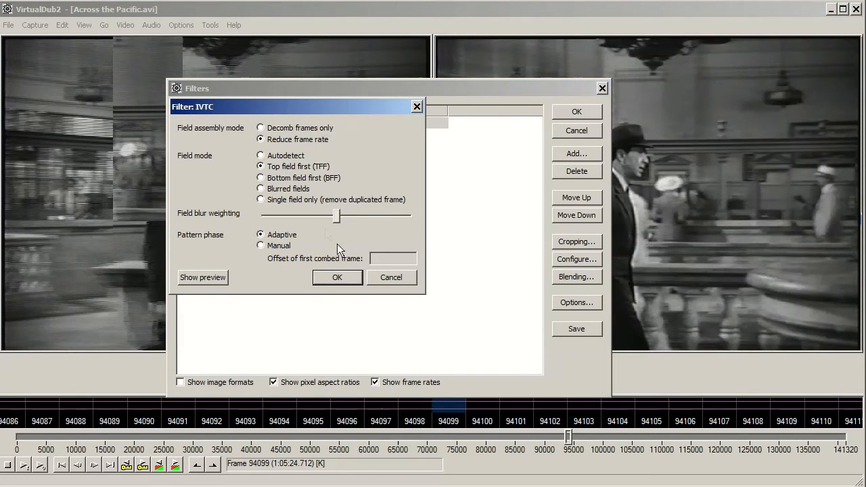
Accept the IVTC settings and close the filter dialogs, showing the clean 24 fps frame.
left_click(337, 276)
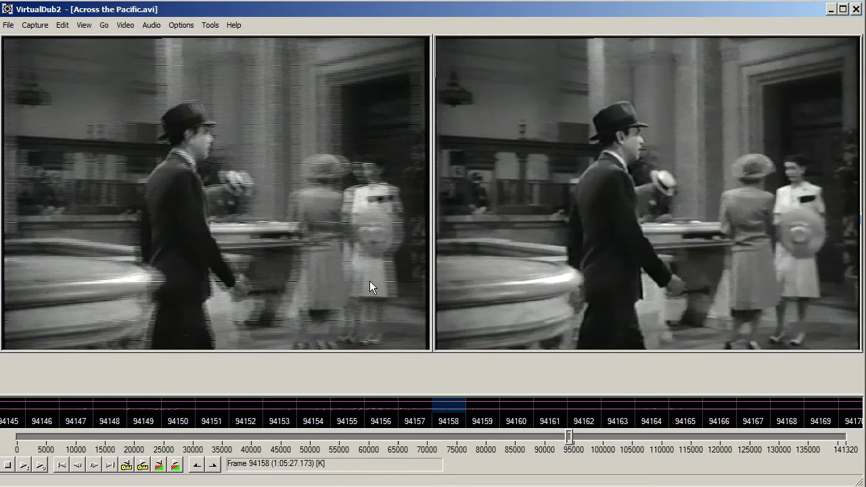
mouse_move(392, 310)
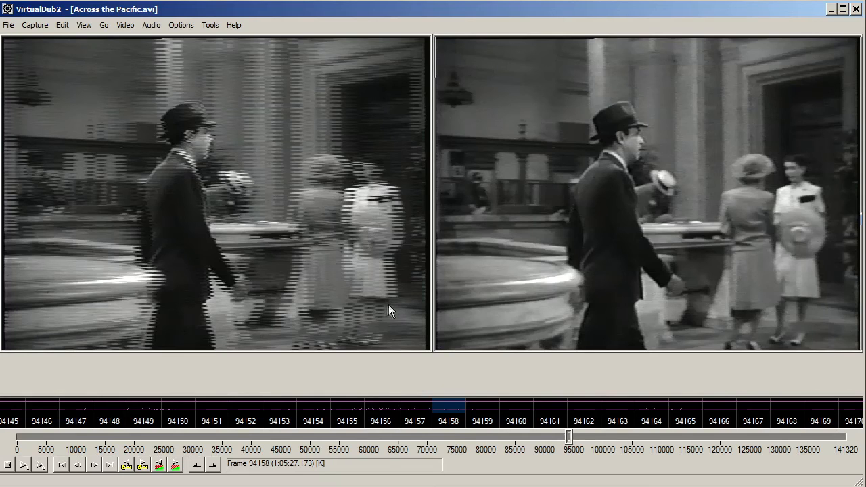